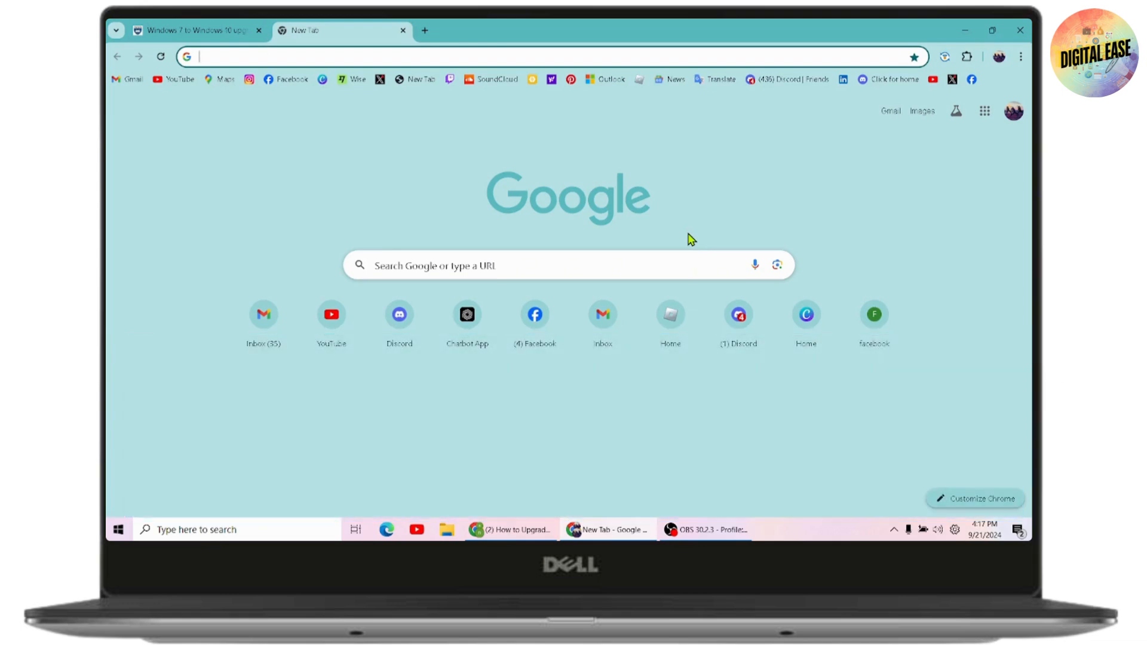
# Switch back to the upgrade instructions page and scroll down to step 2, the Windows 10 upgrade in Software Center
pyautogui.click(193, 31)
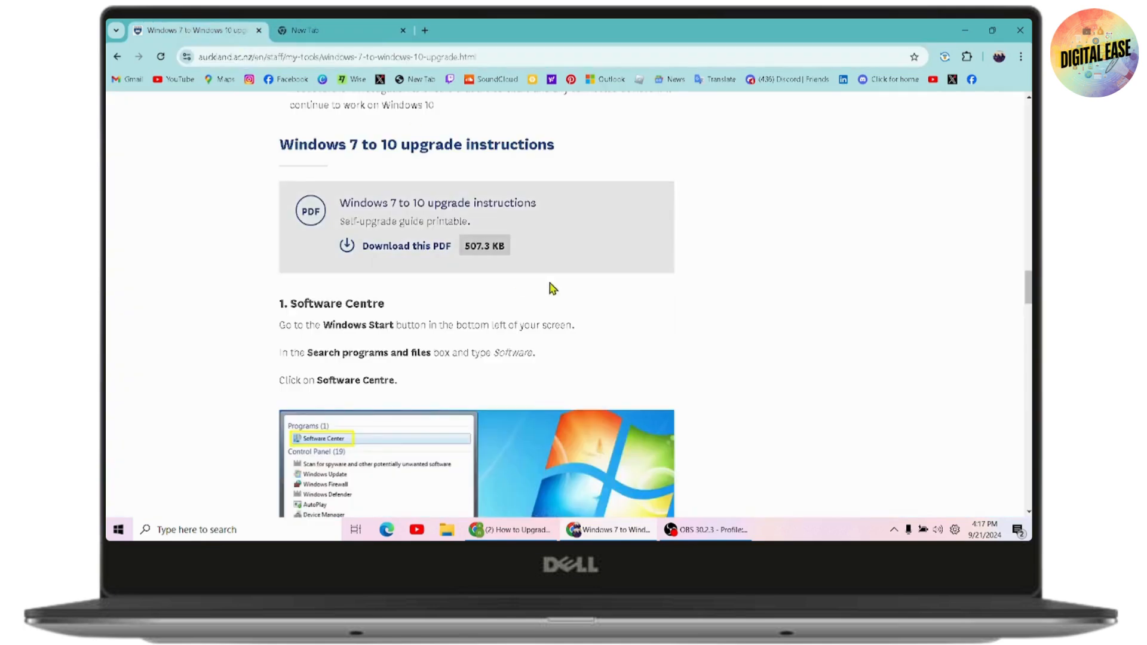
pyautogui.scroll(-3)
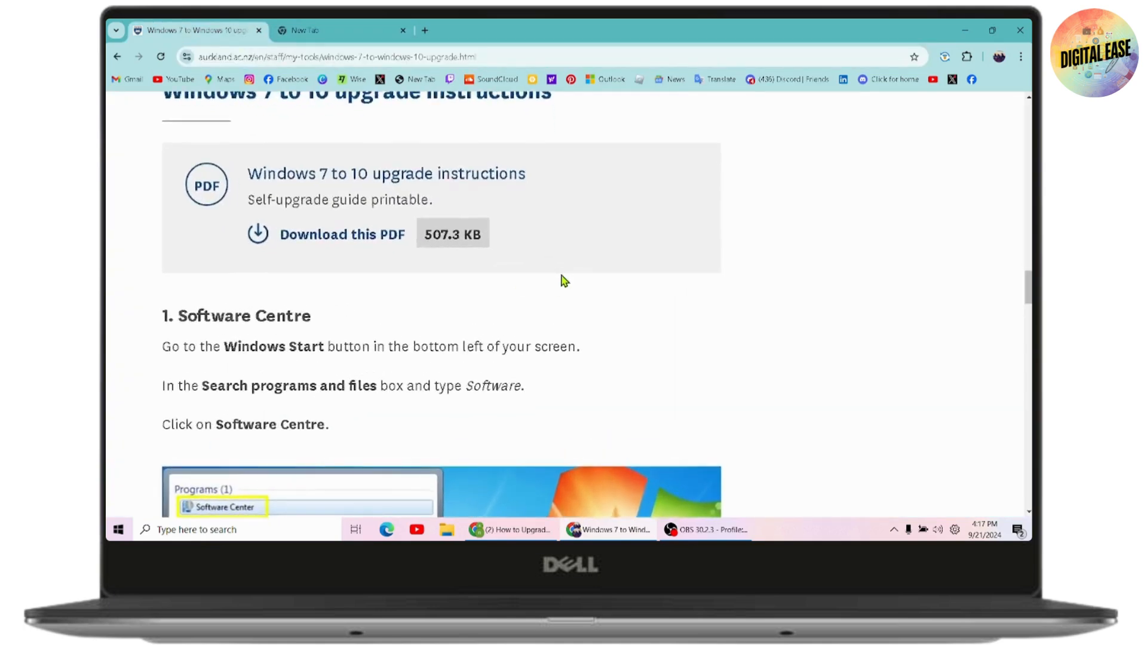
pyautogui.scroll(-3)
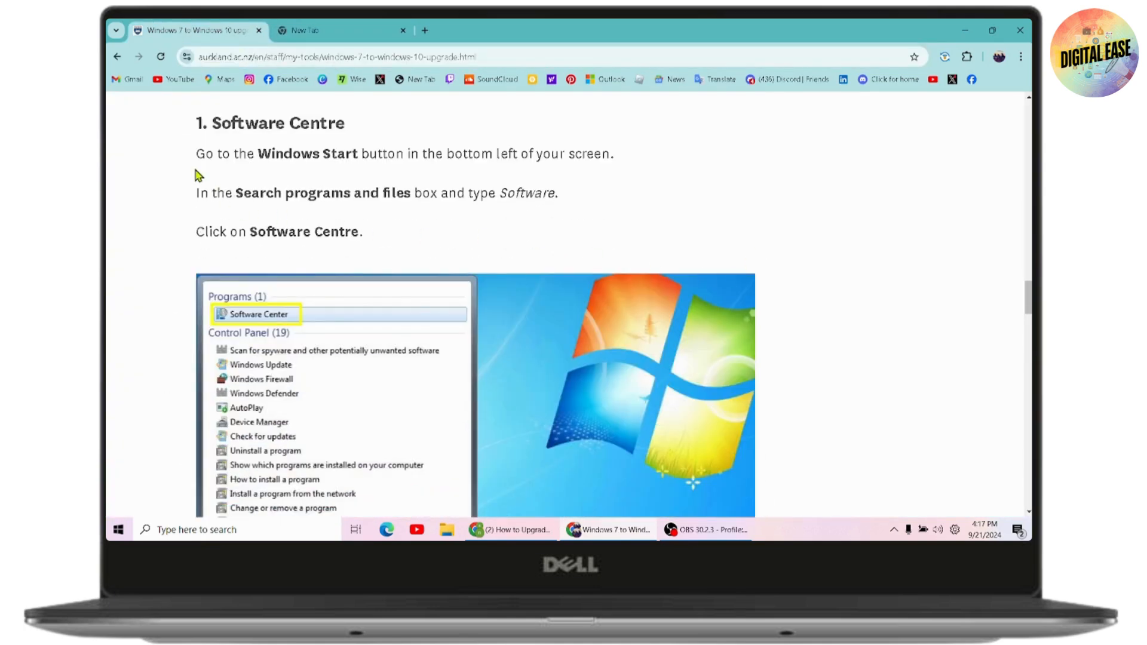
pyautogui.scroll(-3)
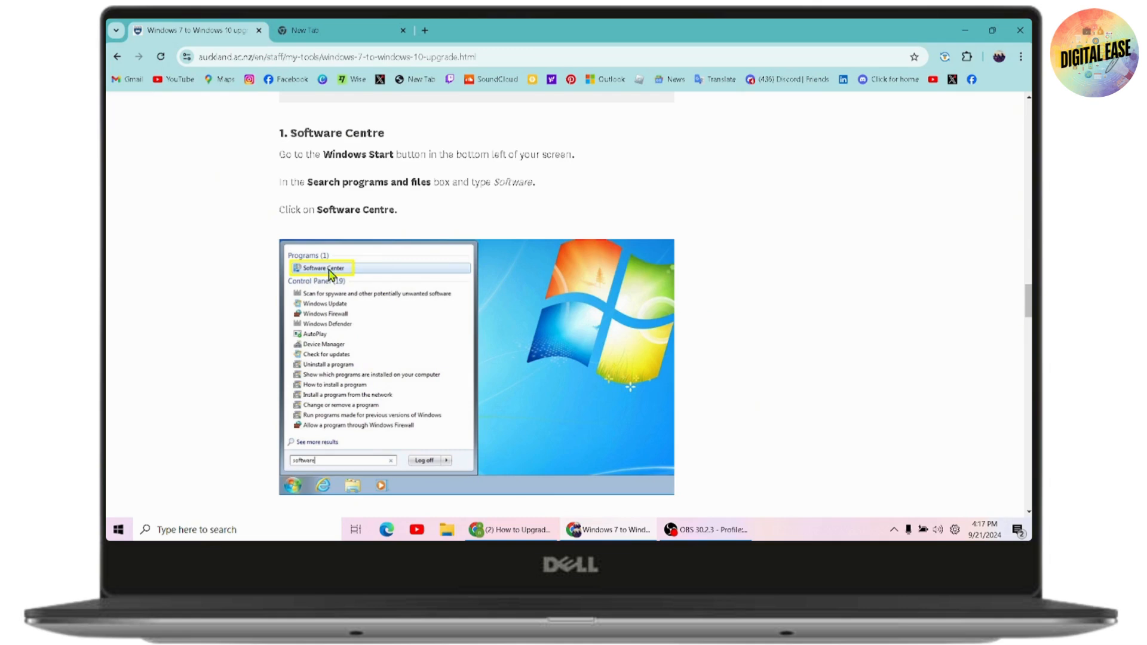
pyautogui.scroll(-3)
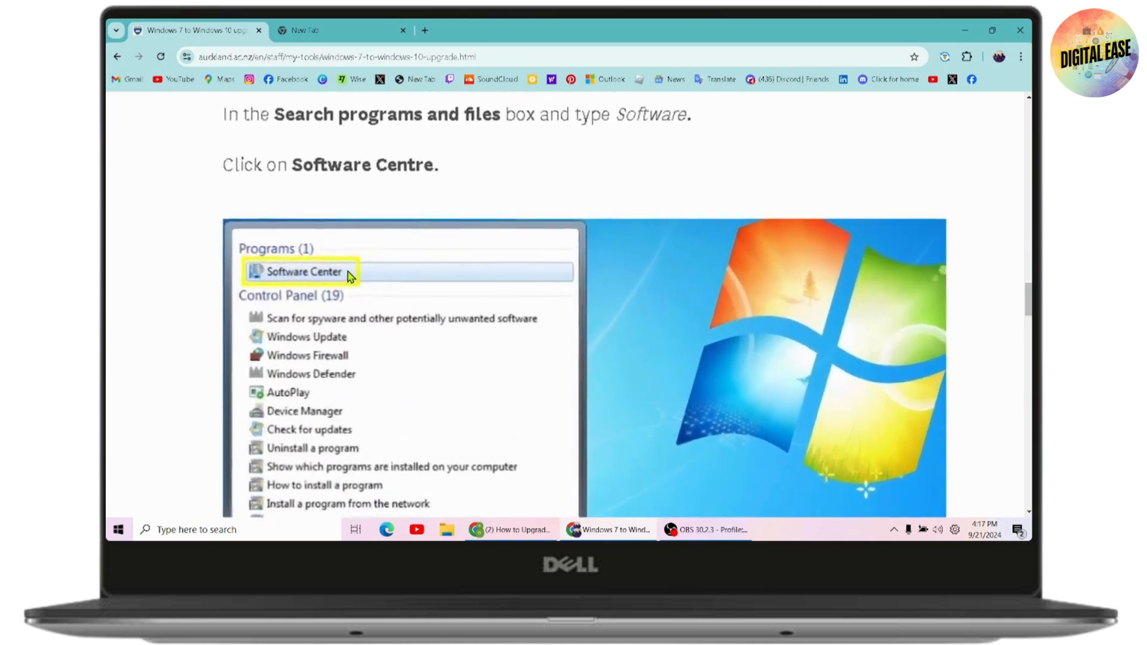
pyautogui.scroll(-3)
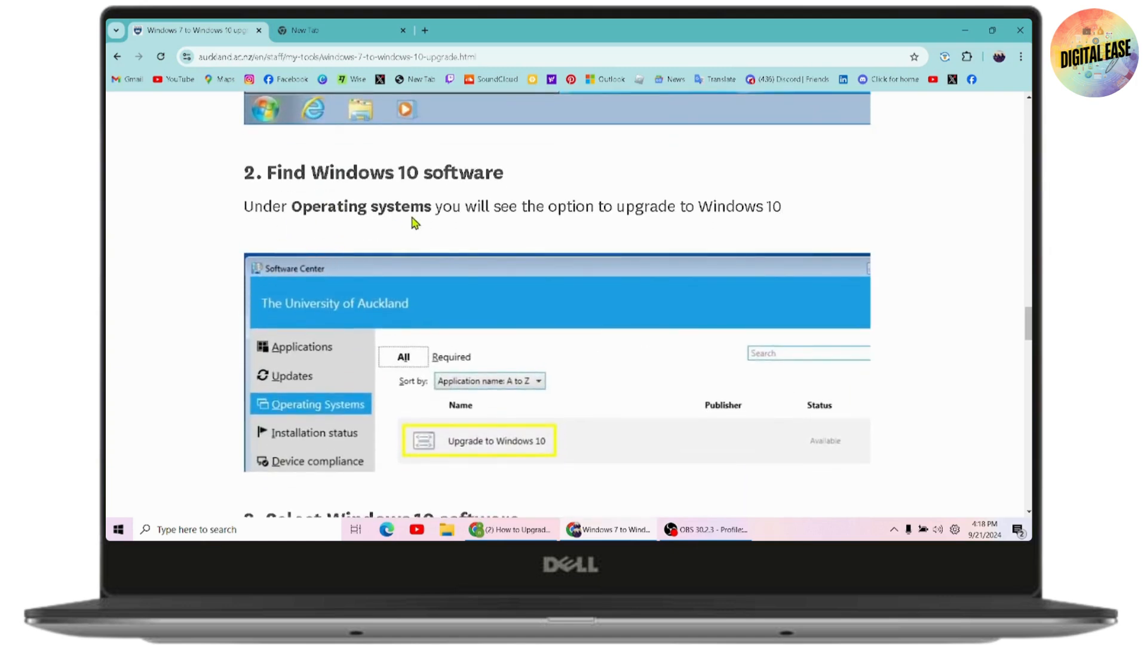
pyautogui.moveTo(307, 416)
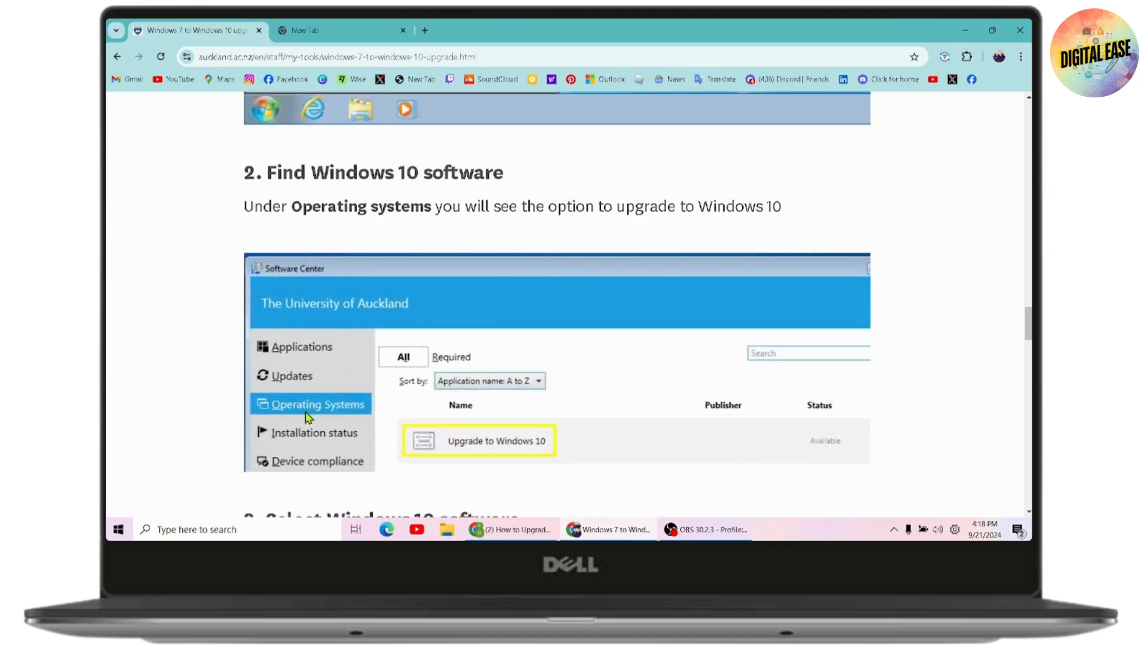
pyautogui.moveTo(470, 454)
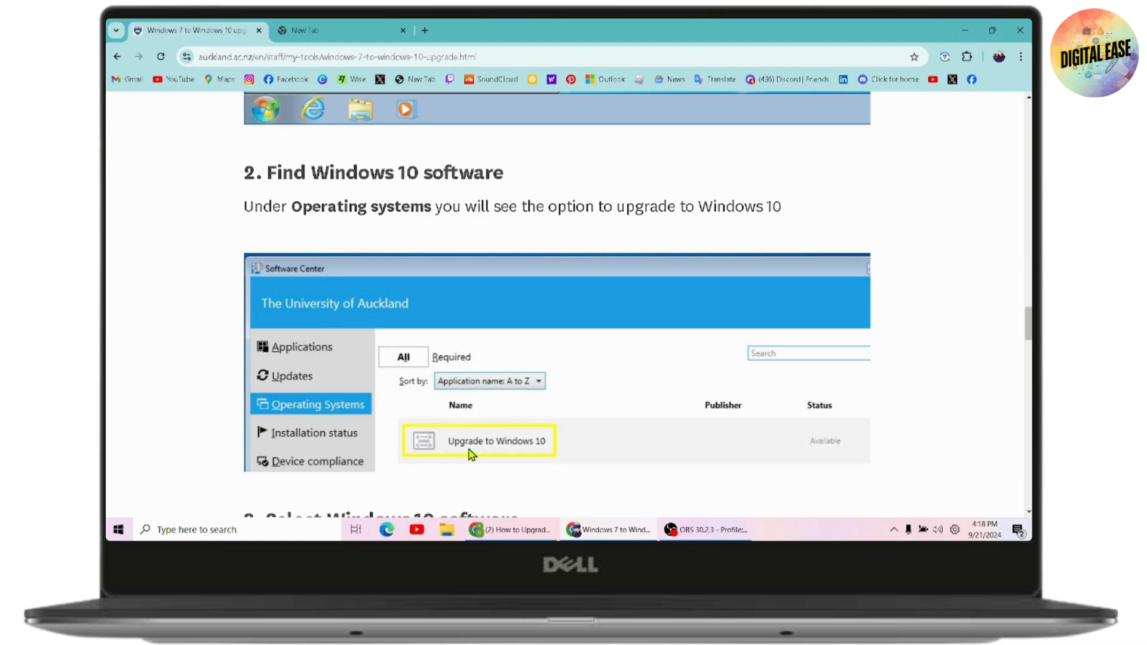
pyautogui.moveTo(514, 465)
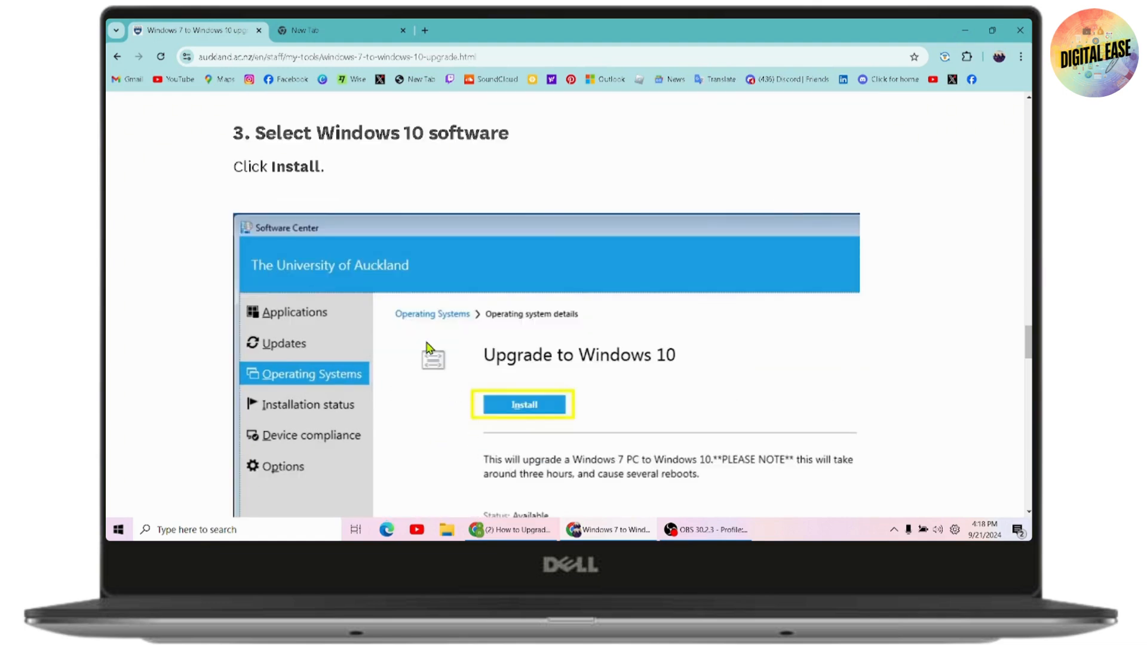
# Scroll down to step 4, the installation confirmation asking to upgrade the operating system
pyautogui.scroll(-3)
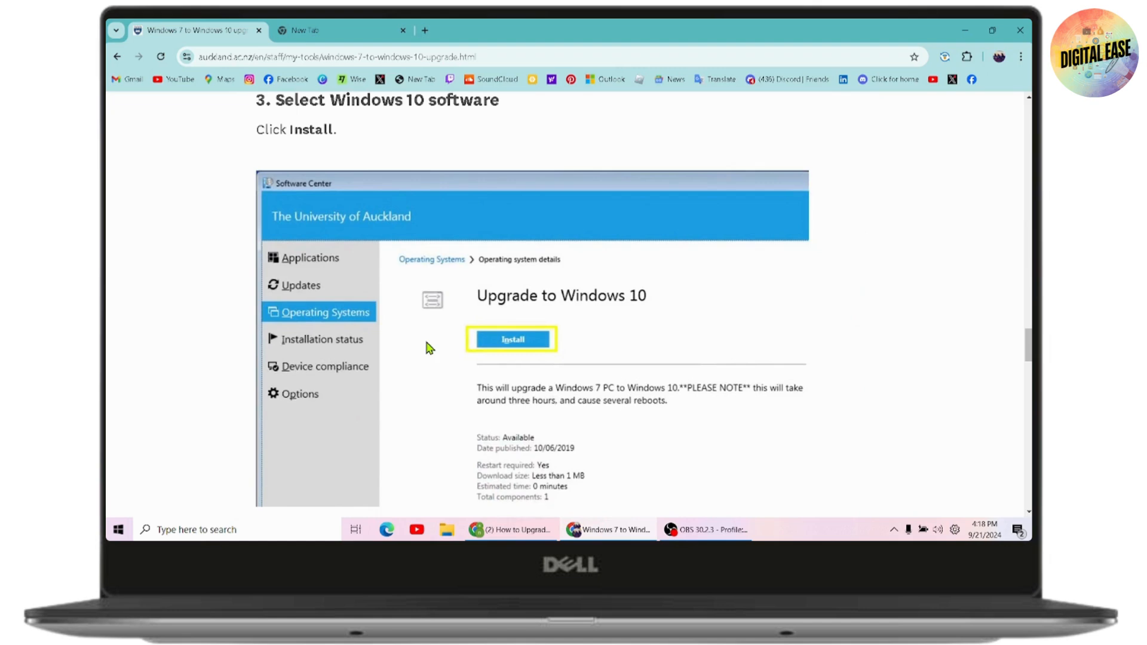
pyautogui.click(513, 339)
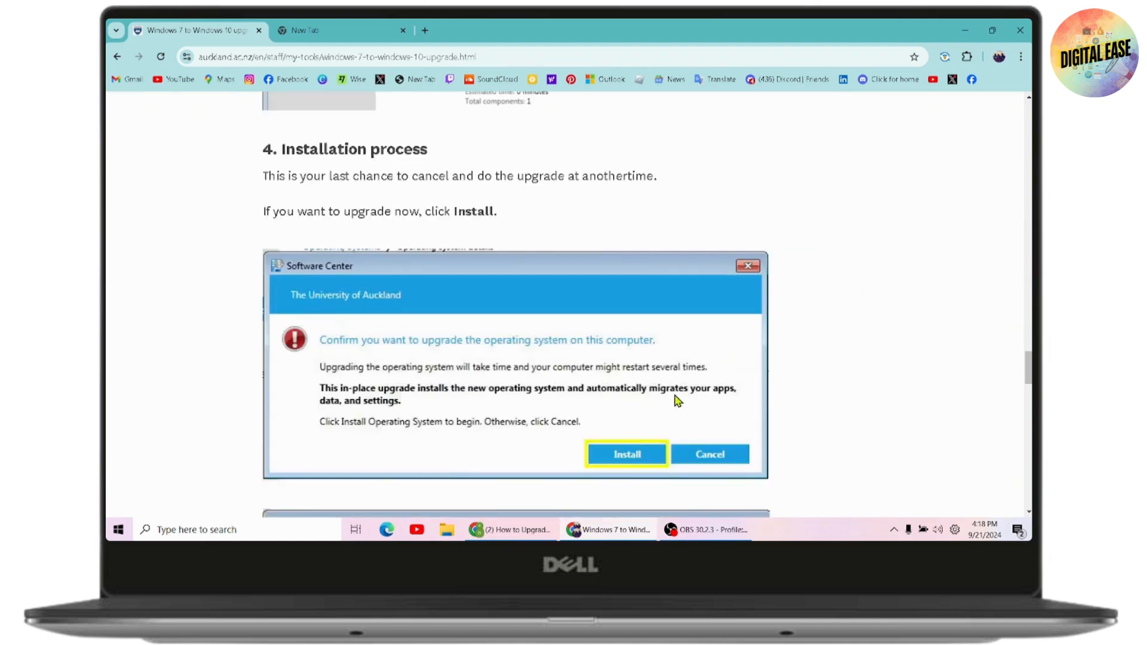
pyautogui.moveTo(641, 400)
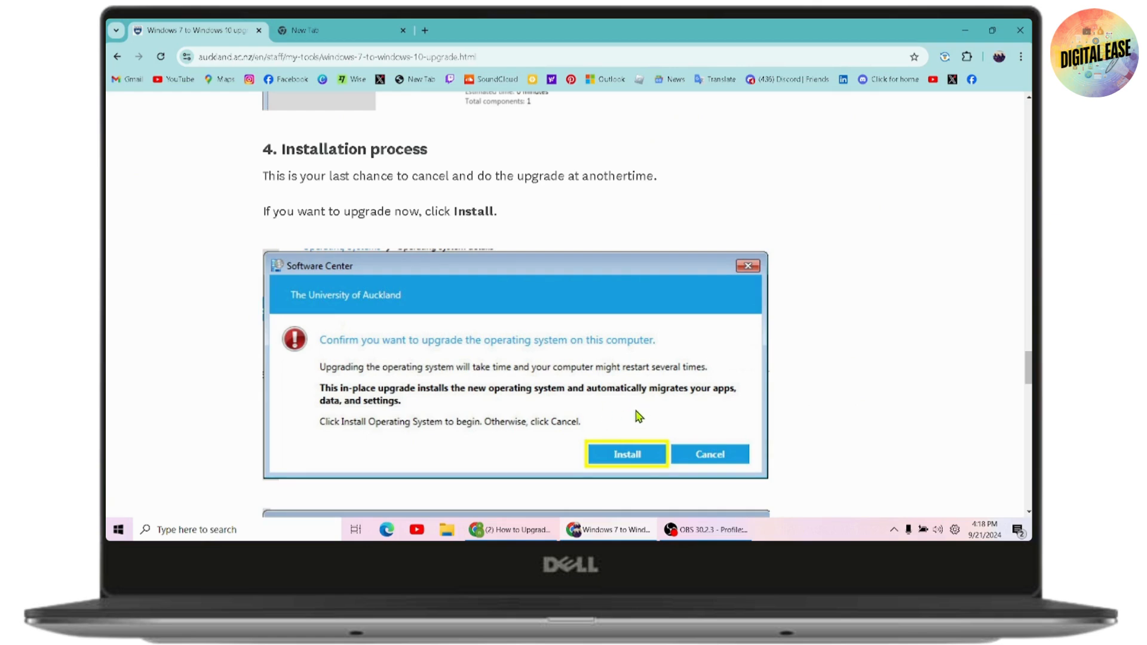
pyautogui.moveTo(587, 403)
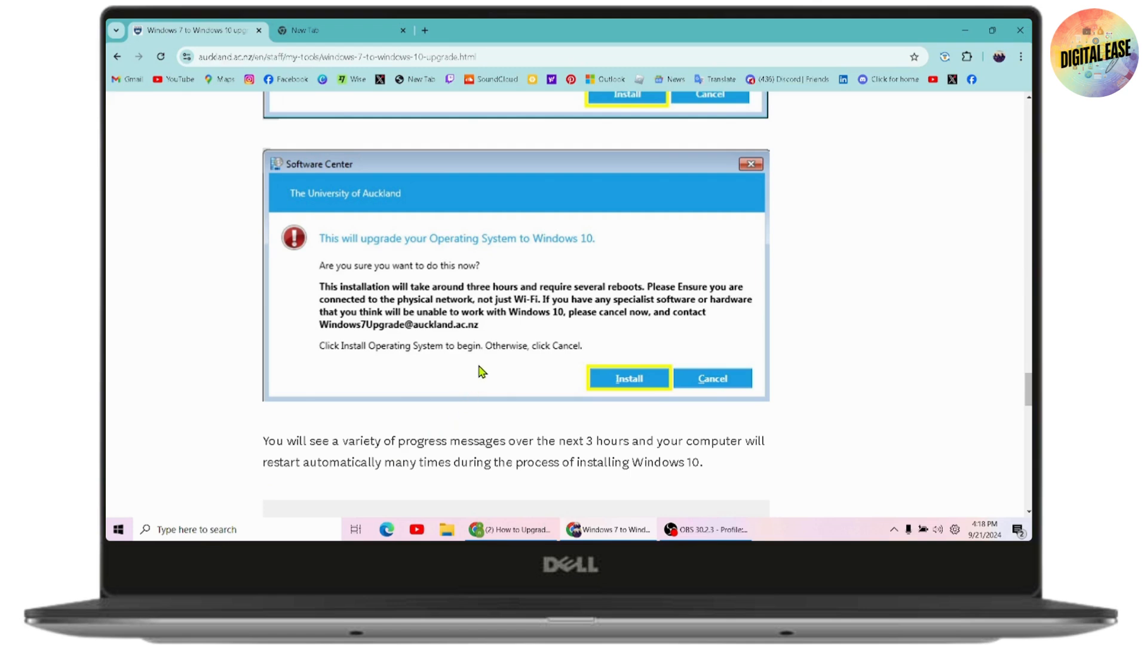
pyautogui.moveTo(482, 372)
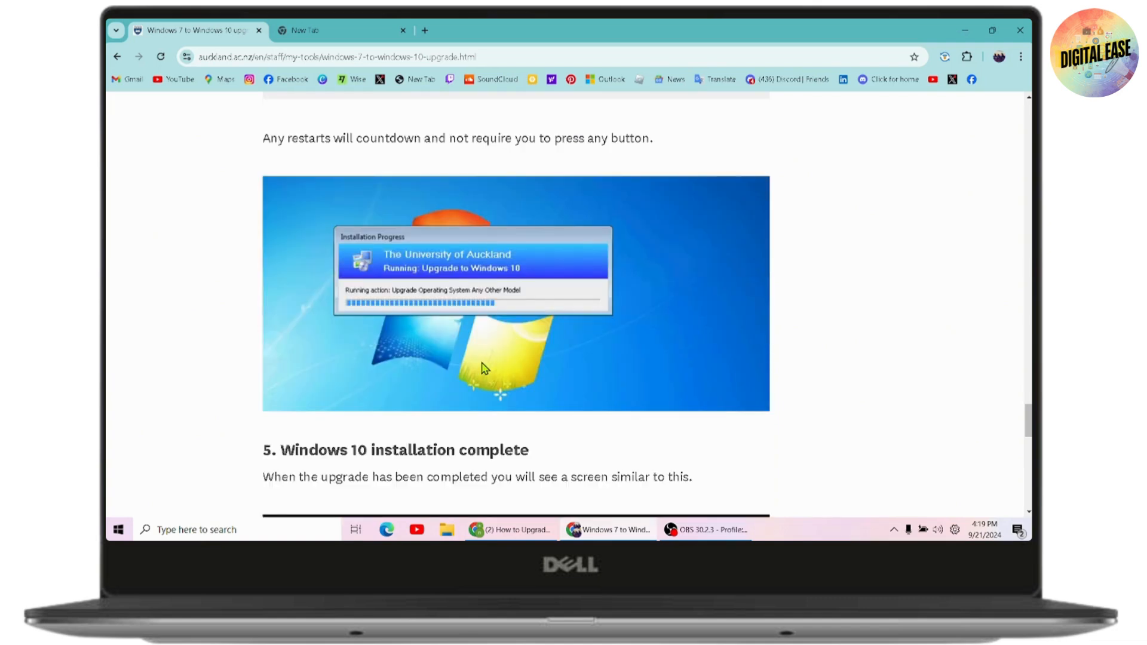
# Scroll down to step 5's Windows 10 lock-screen screenshot showing the completed upgrade
pyautogui.scroll(-3)
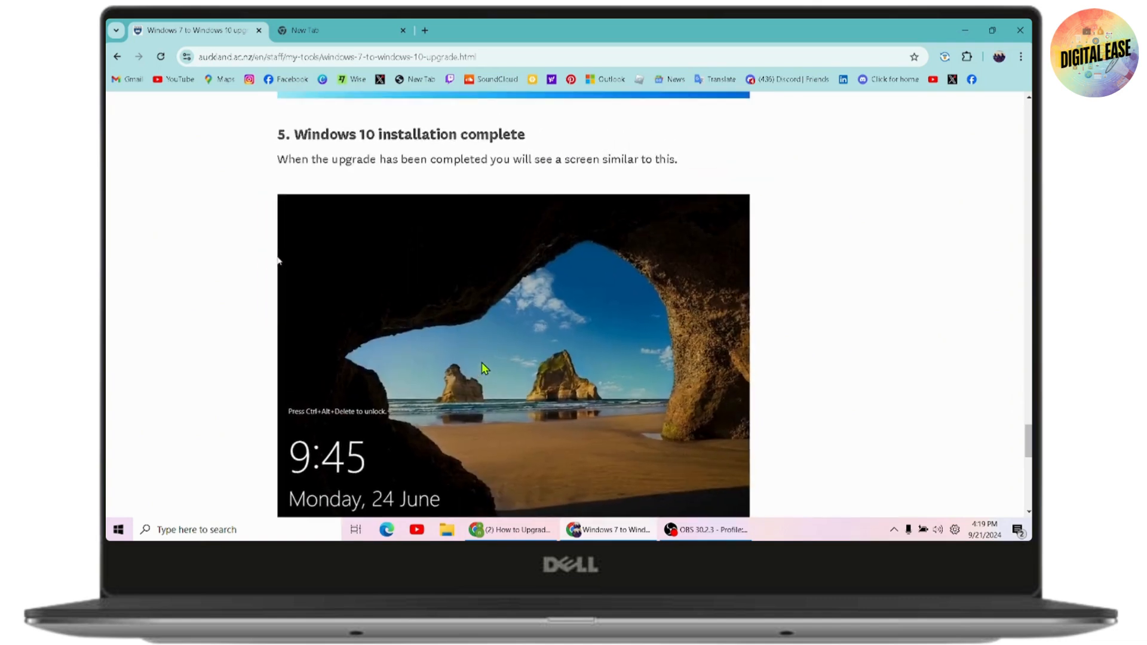
pyautogui.scroll(-3)
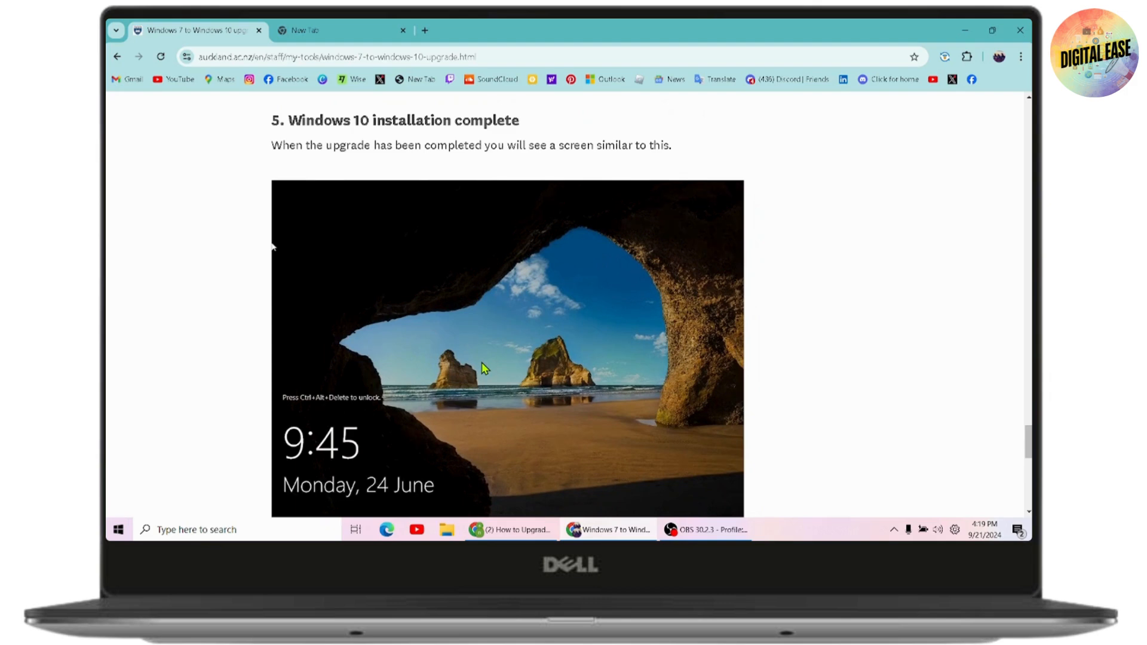